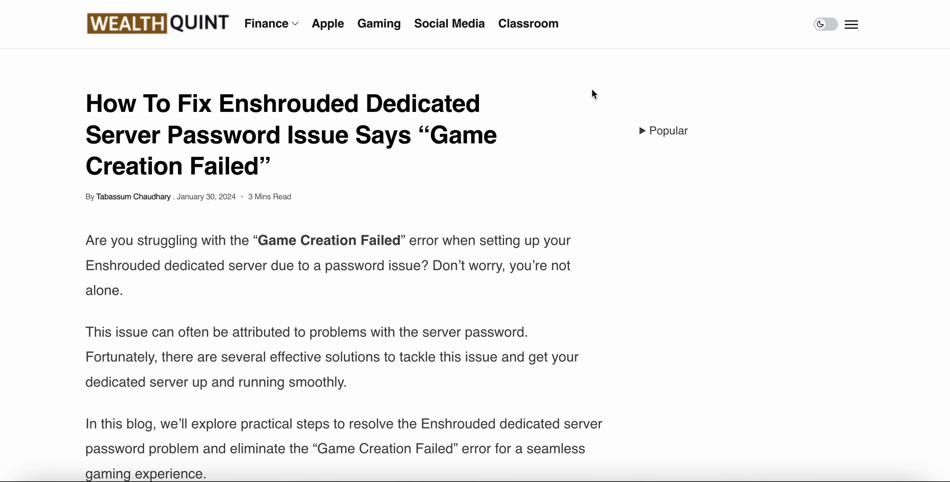
pyautogui.scroll(-3)
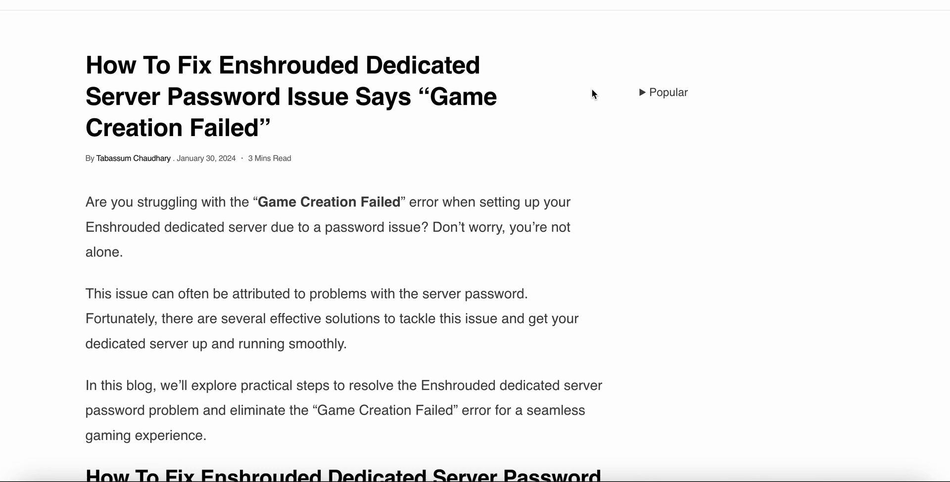
pyautogui.scroll(-3)
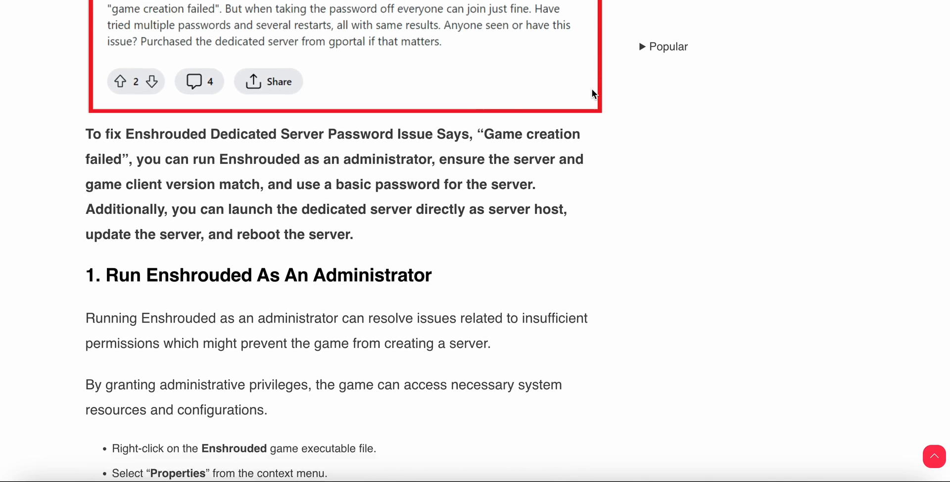
pyautogui.scroll(-3)
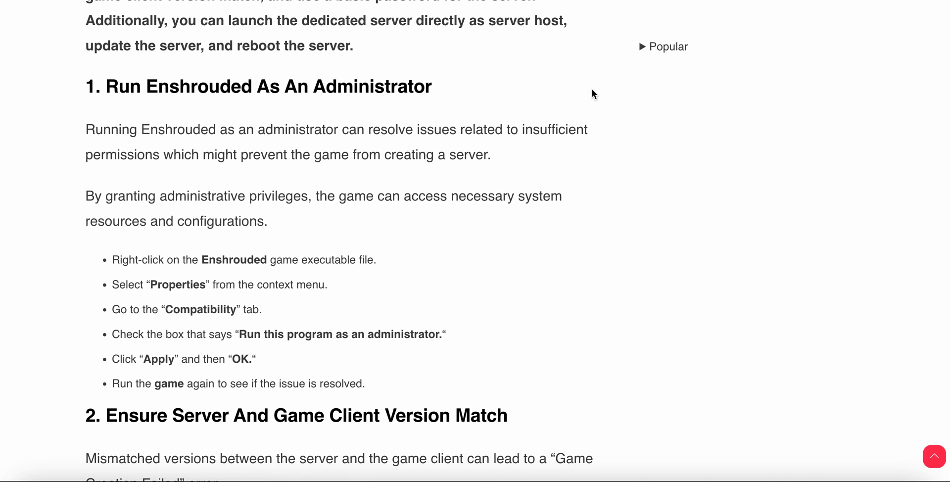
pyautogui.scroll(-3)
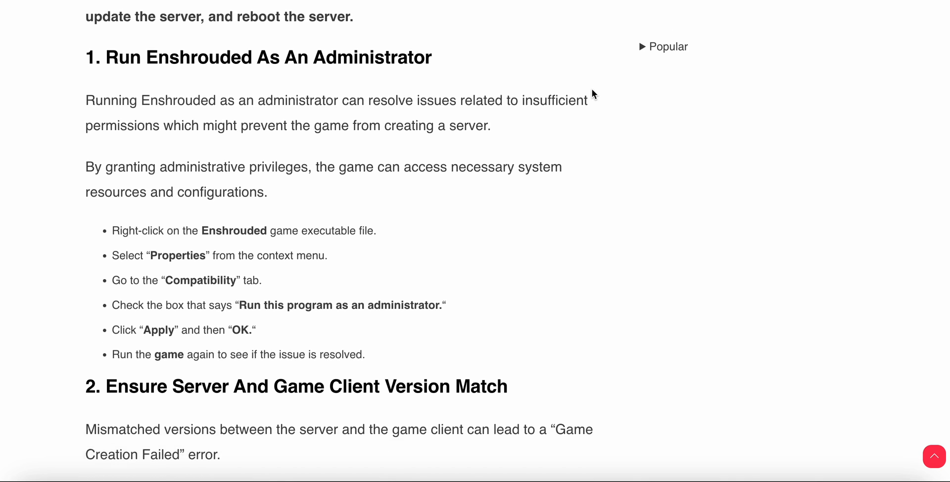
pyautogui.scroll(-3)
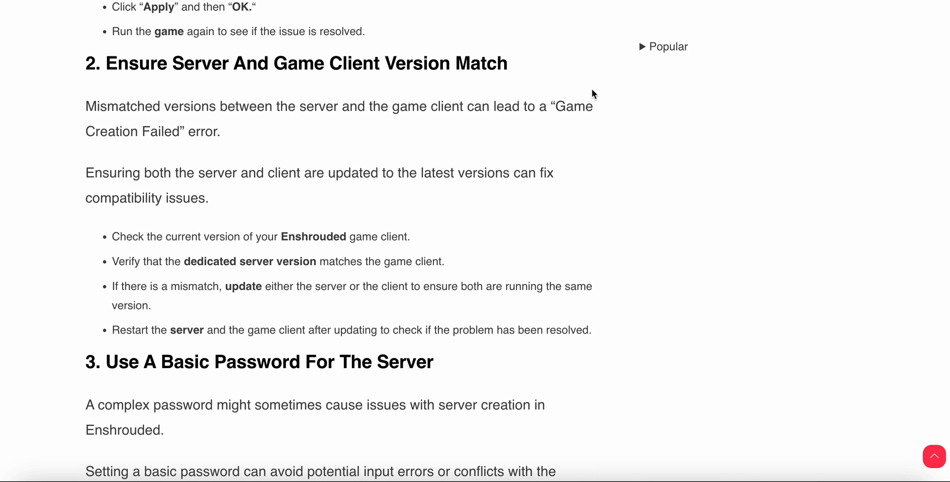
pyautogui.scroll(-3)
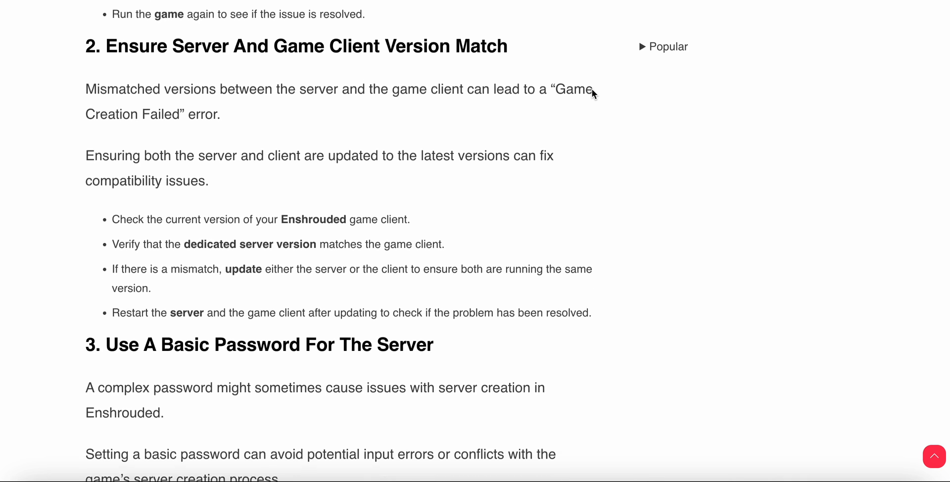
pyautogui.scroll(-3)
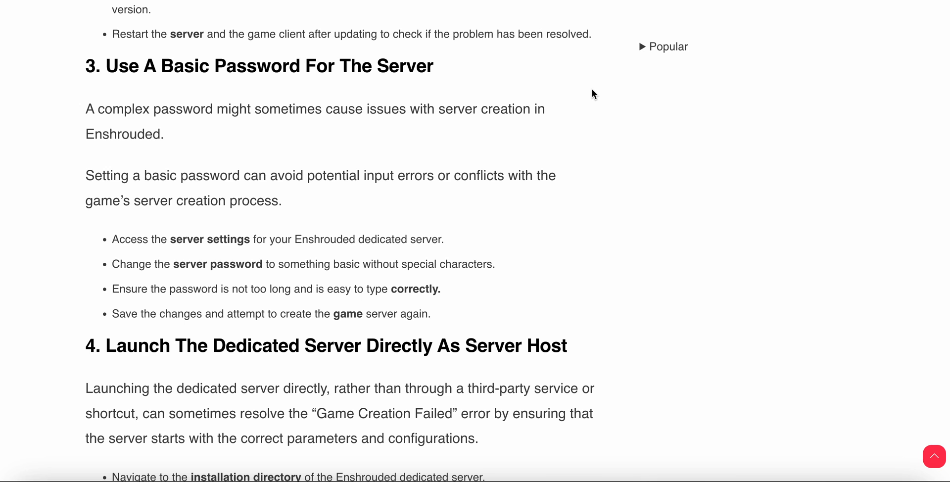
pyautogui.scroll(-3)
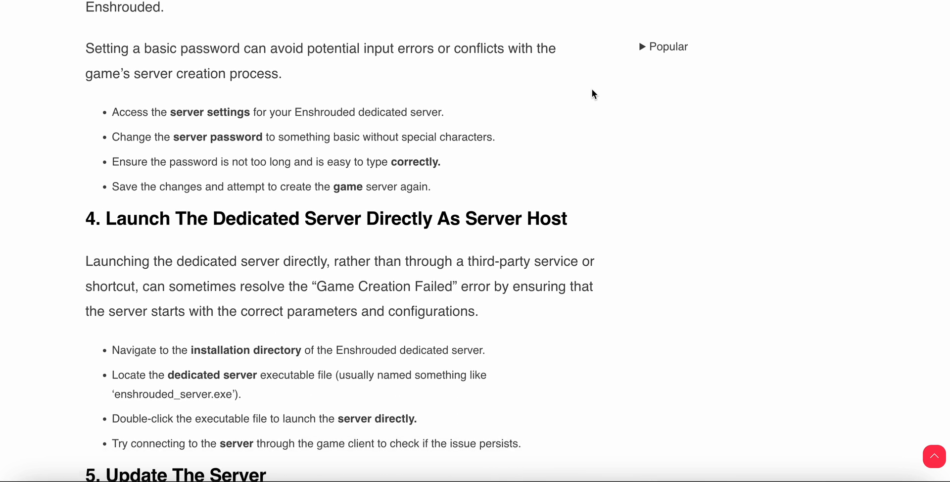
pyautogui.scroll(-3)
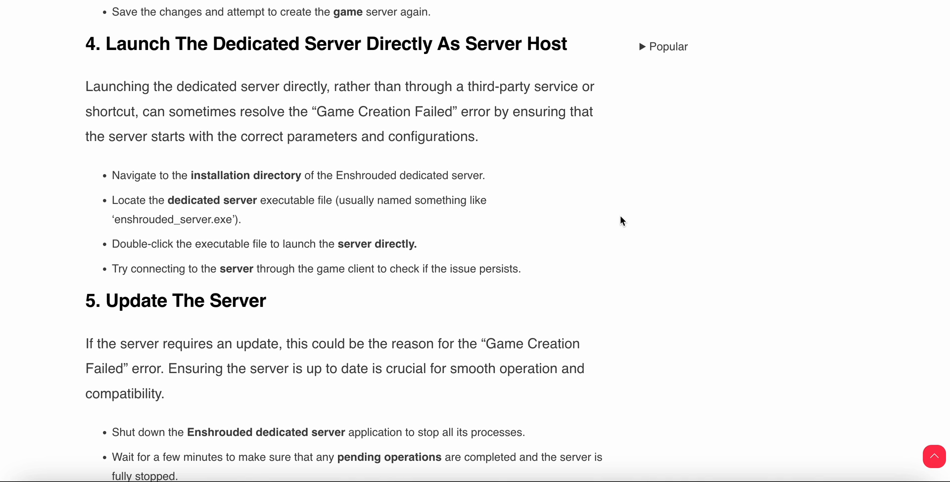
pyautogui.scroll(-3)
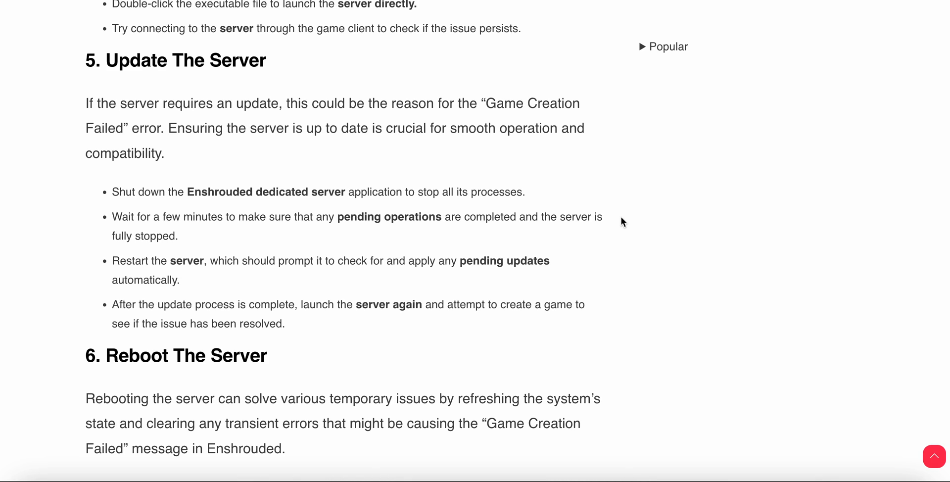
pyautogui.scroll(-3)
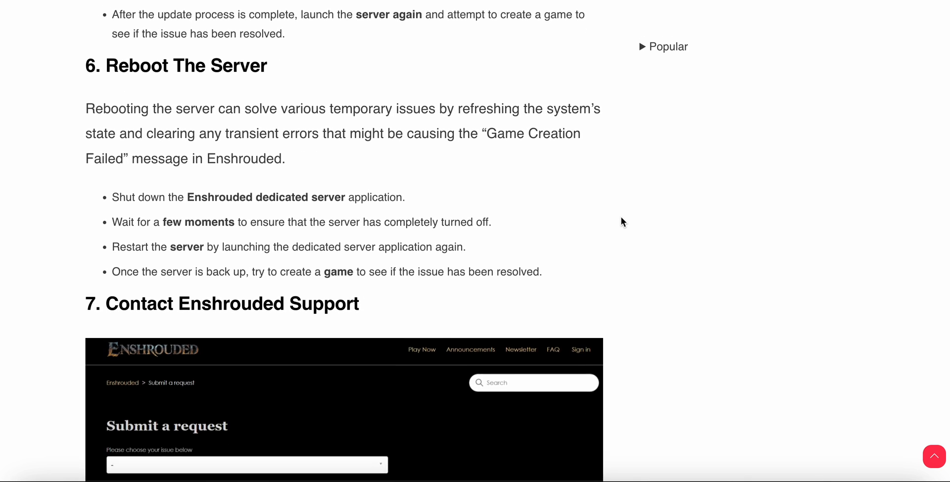
pyautogui.scroll(-3)
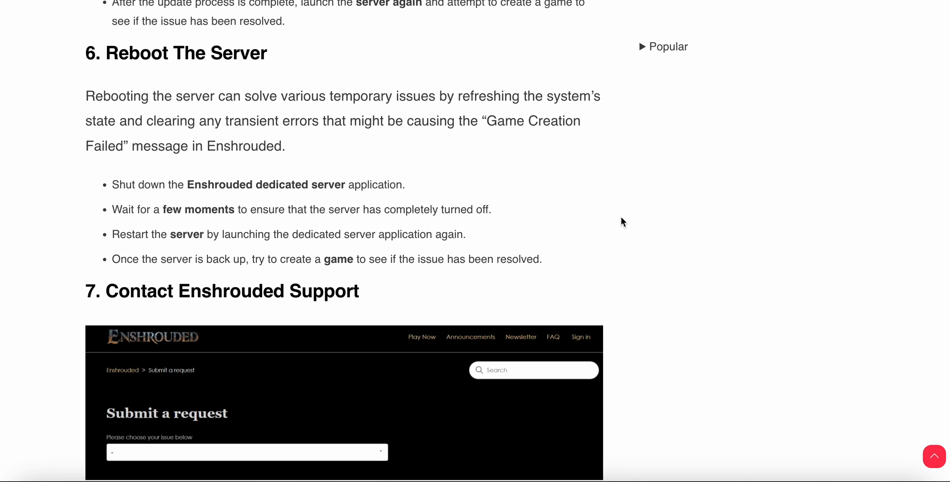
pyautogui.scroll(-3)
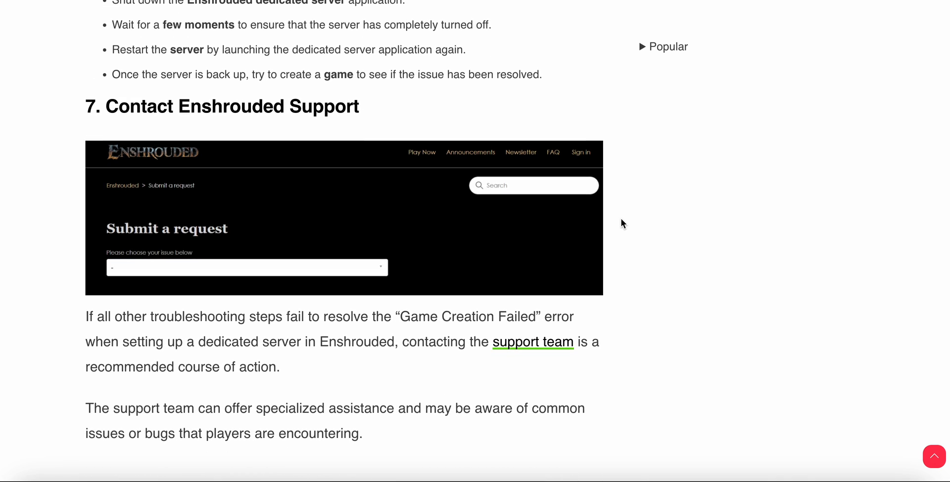
pyautogui.scroll(-3)
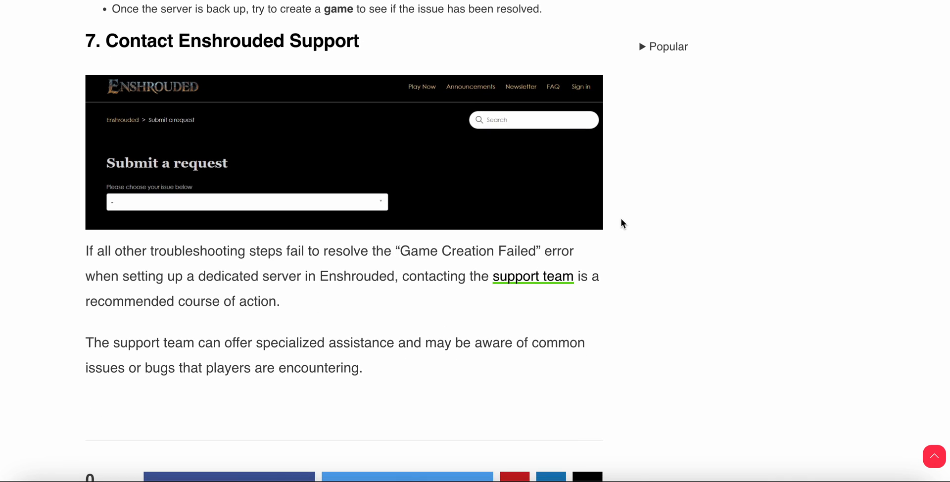